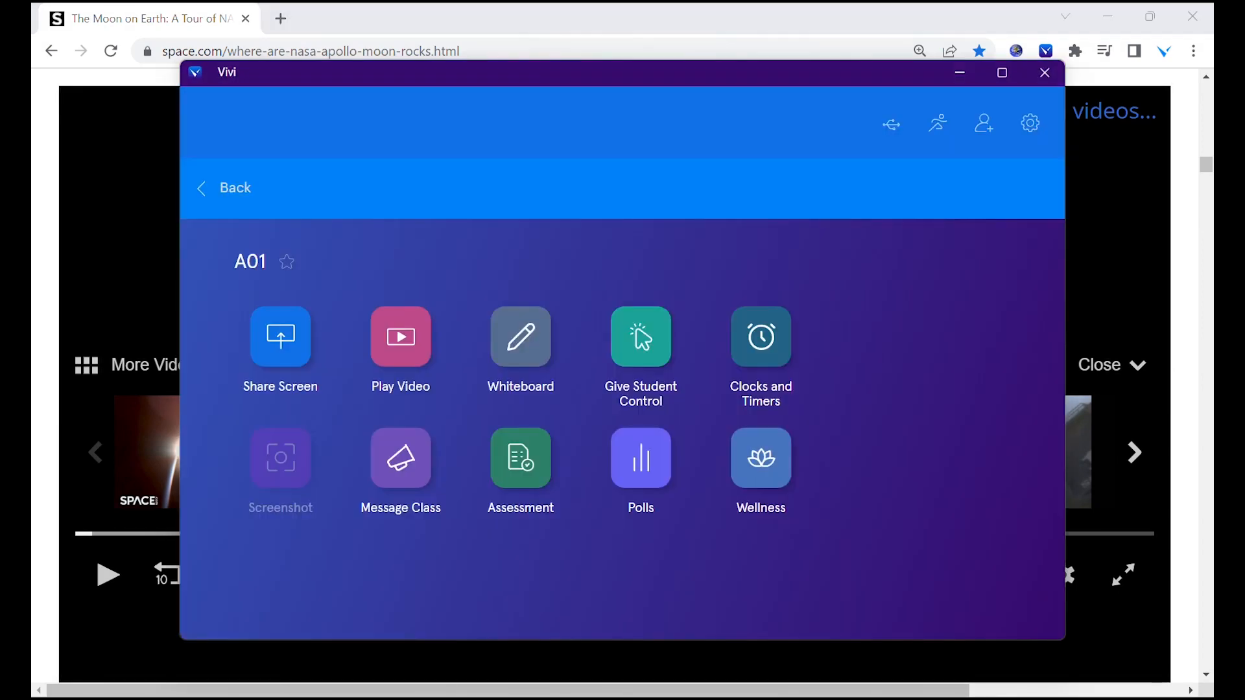
{"action": "mouse_move", "coordinate": [480, 252]}
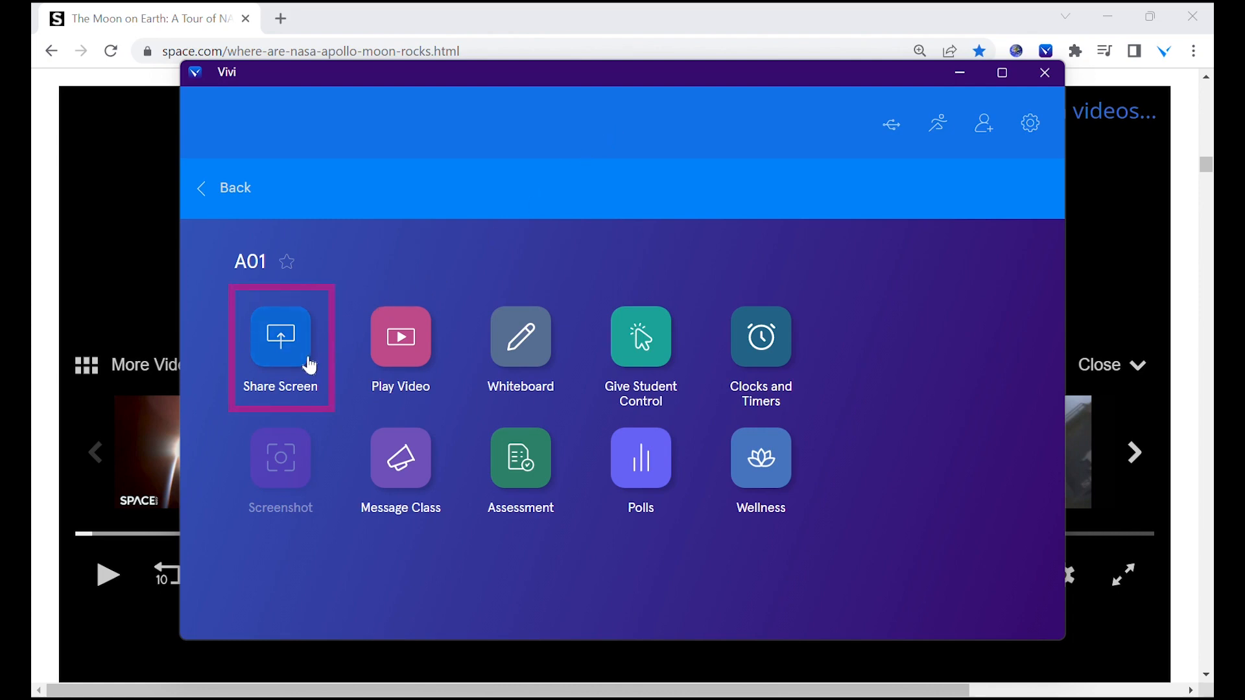
Share the screen to room A01 and play the Apollo 11 video, pausing it at 00:10
{"action": "left_click", "coordinate": [280, 337]}
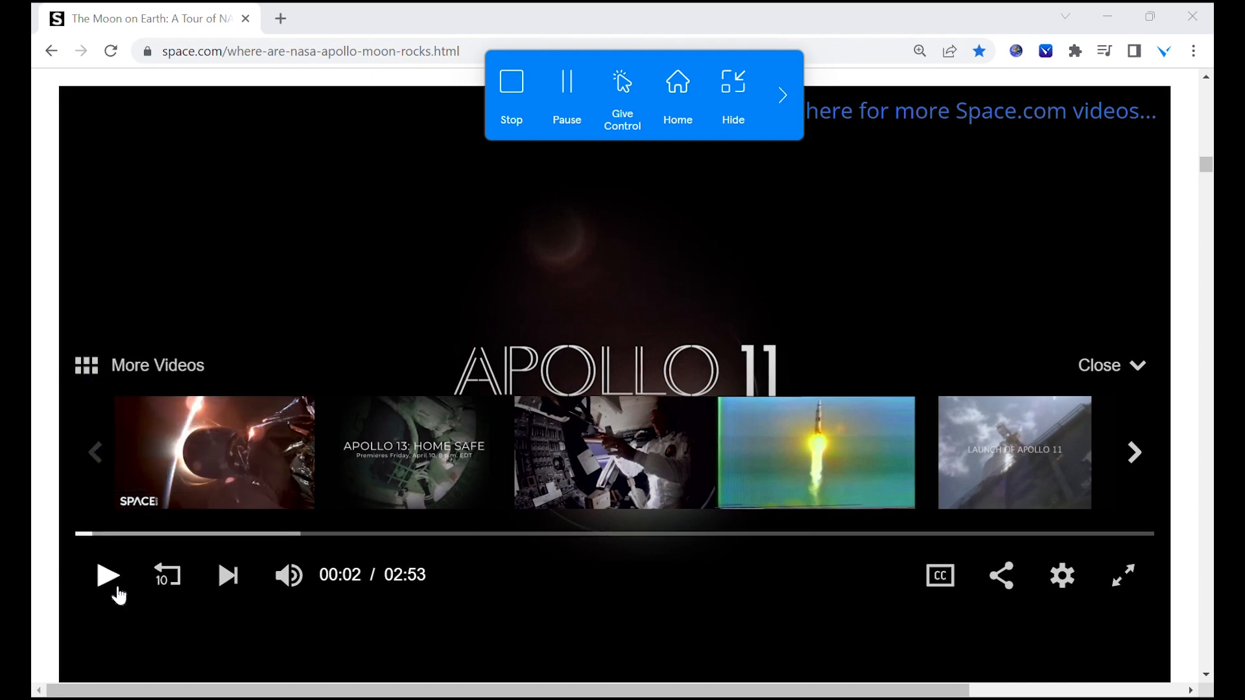
{"action": "left_click", "coordinate": [107, 576]}
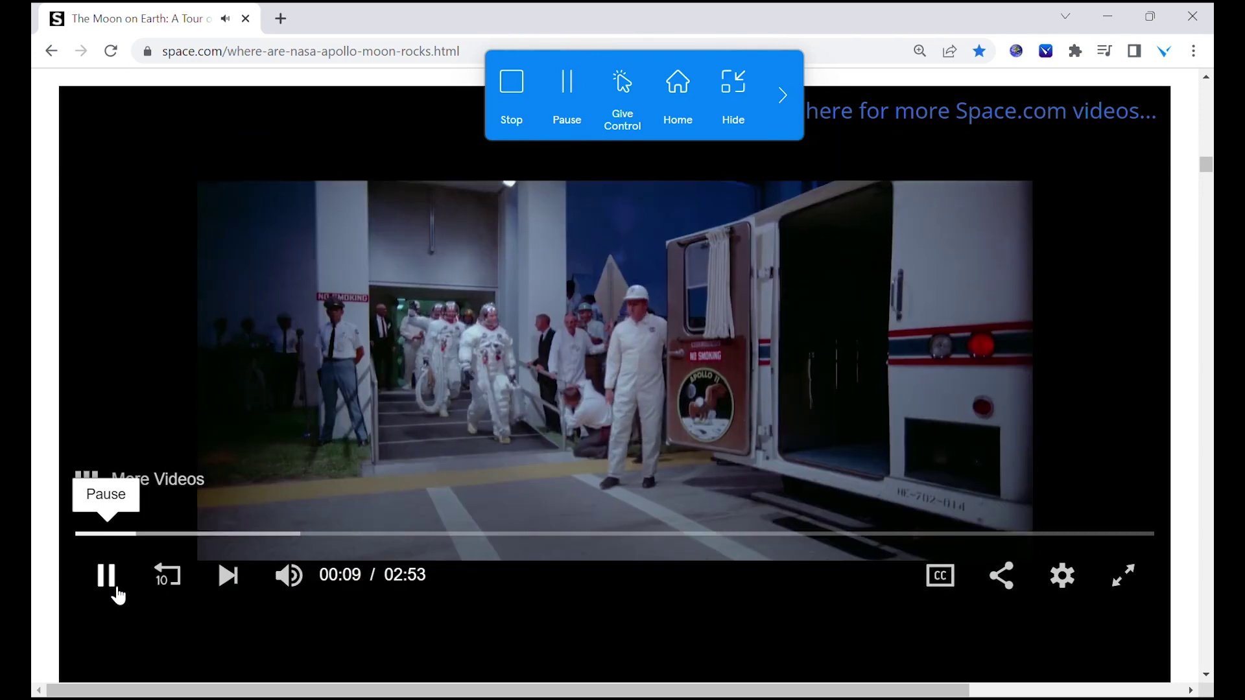
{"action": "left_click", "coordinate": [106, 576]}
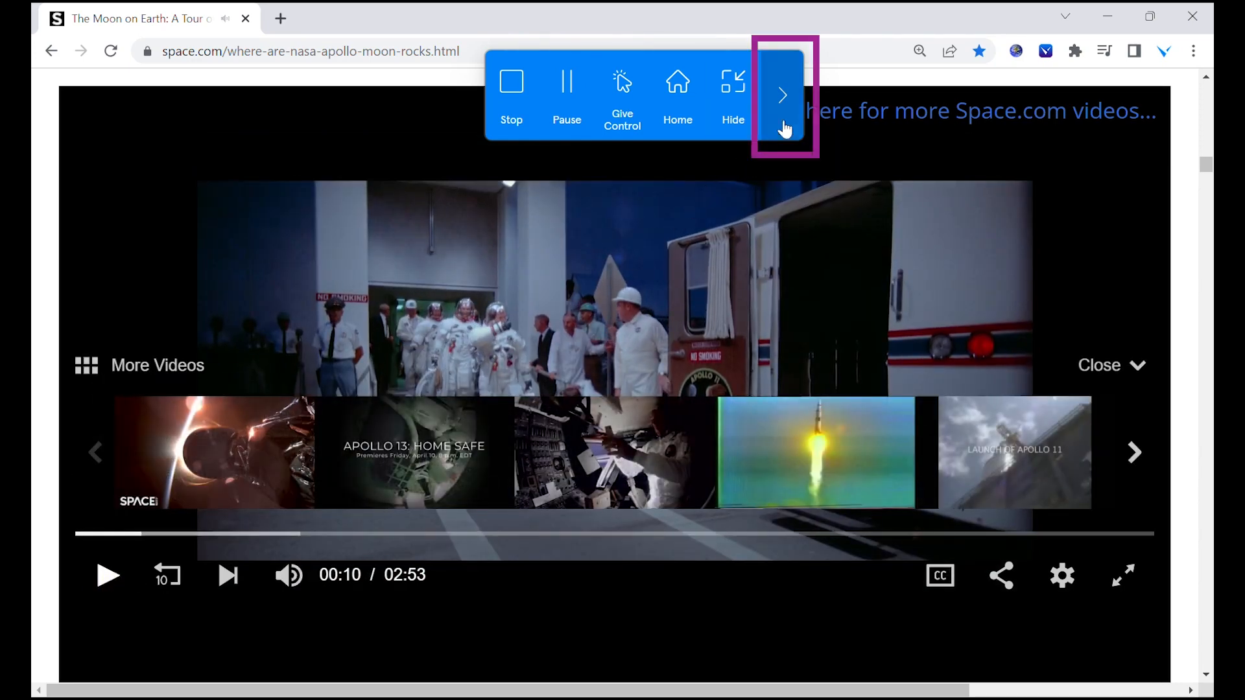
Enable Movie Mode from the expanded sharing toolbar, then stop sharing to room A01
{"action": "left_click", "coordinate": [782, 95]}
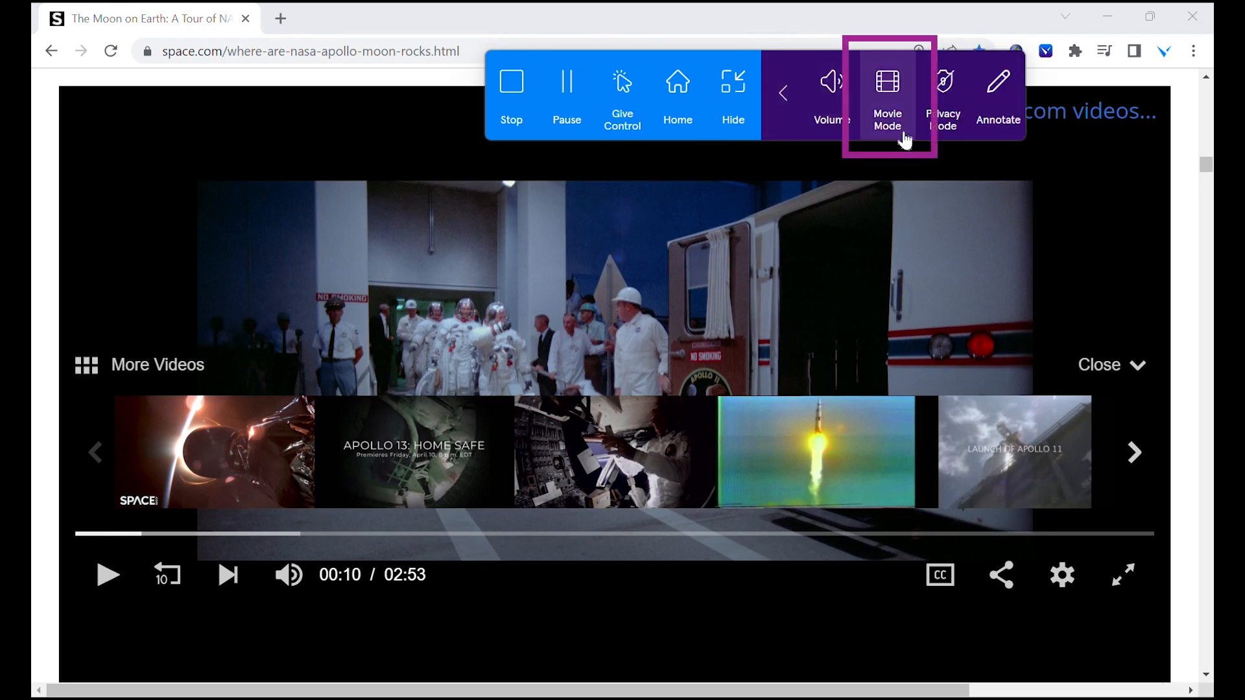
{"action": "mouse_move", "coordinate": [786, 137]}
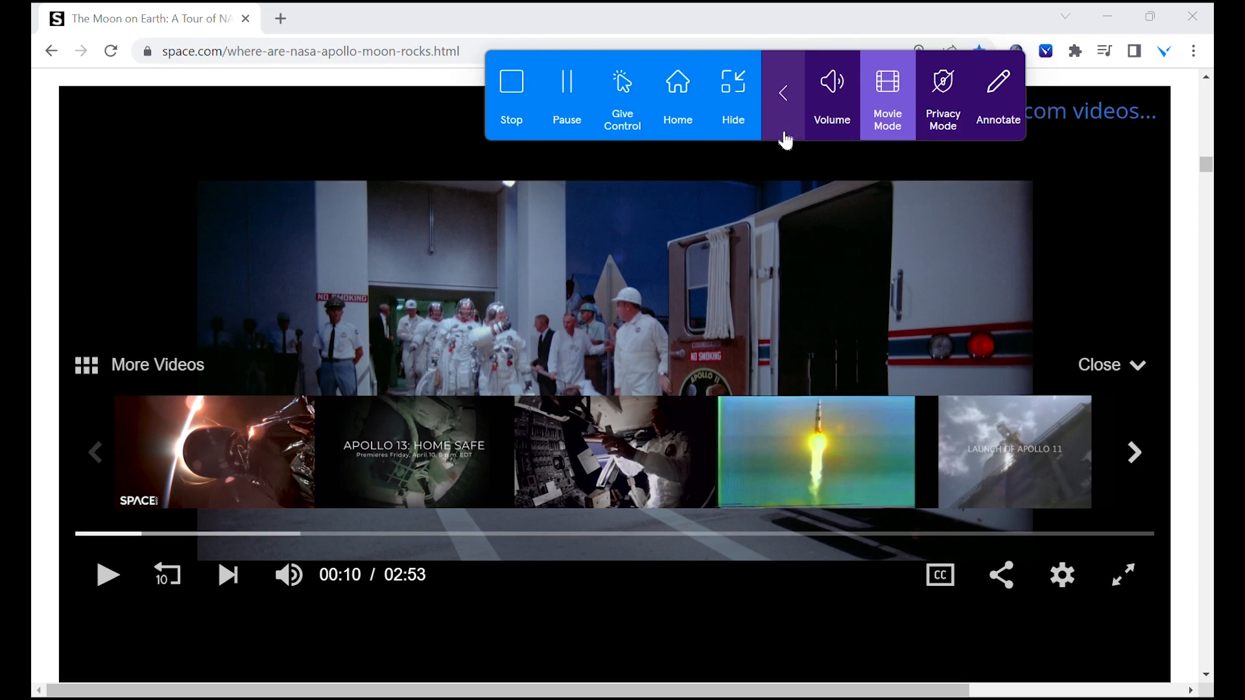
{"action": "left_click", "coordinate": [109, 576]}
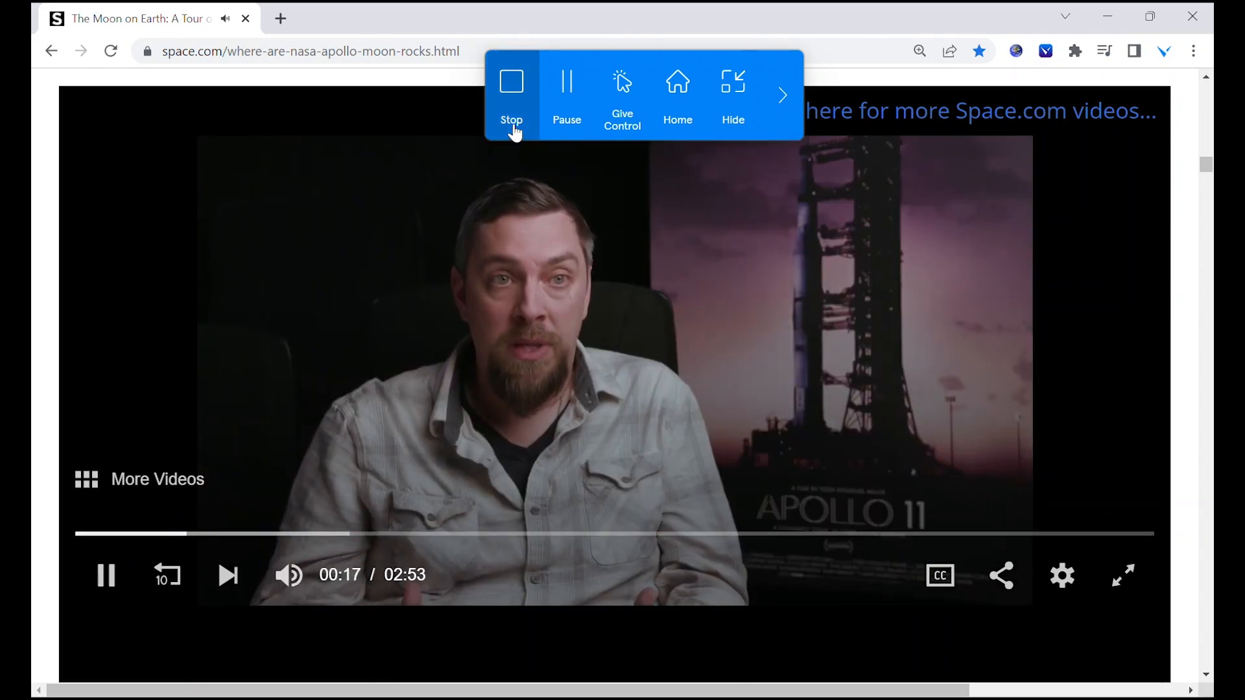
{"action": "left_click", "coordinate": [511, 80]}
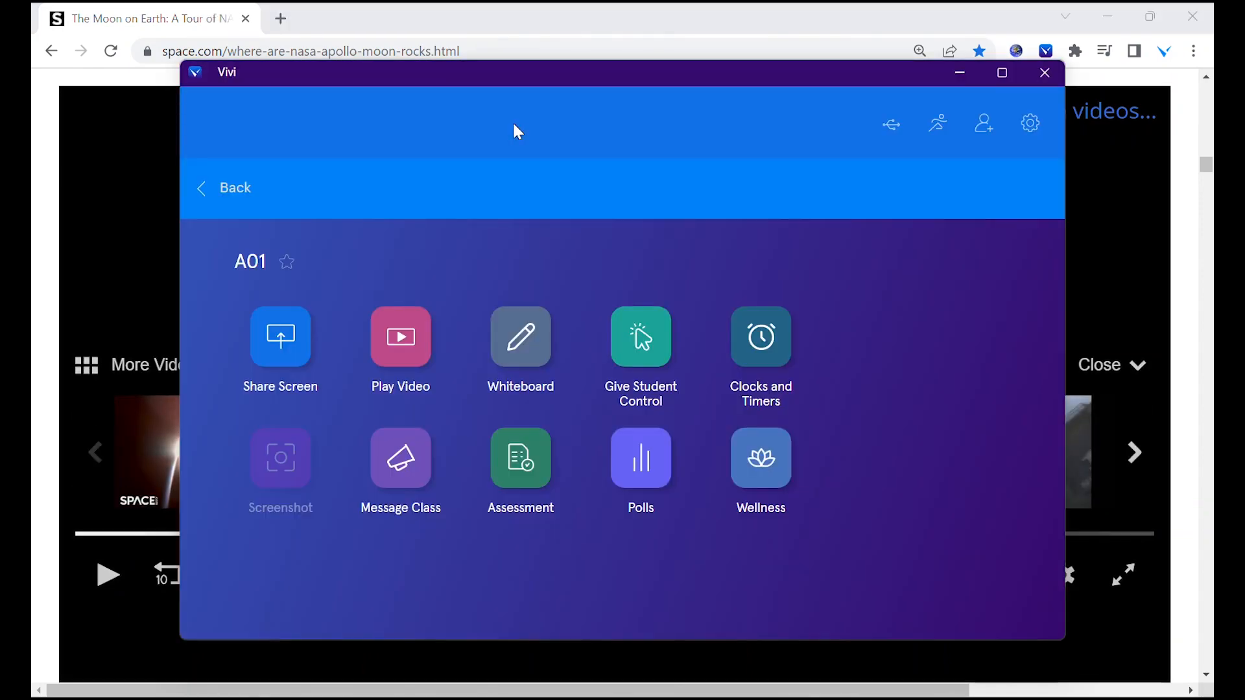